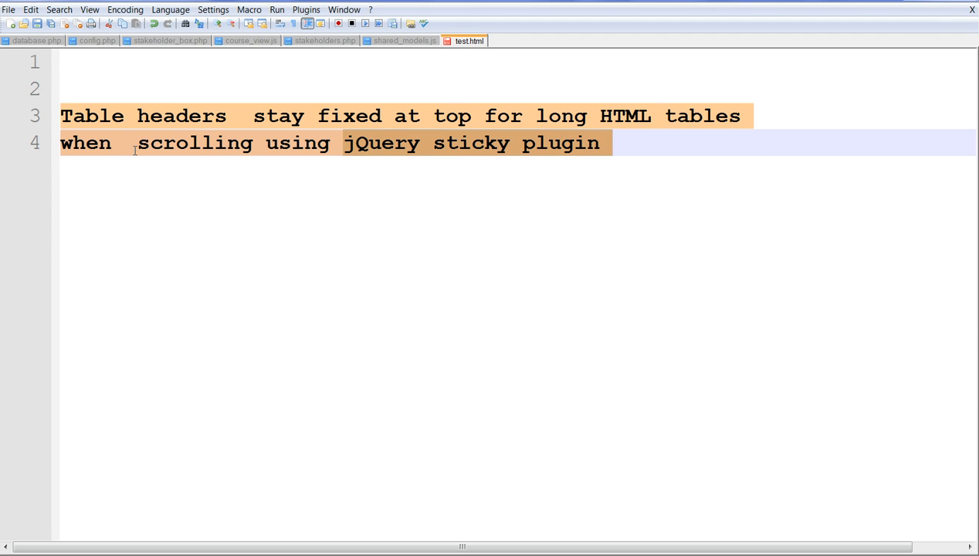
Highlight the page title word, then the Problem and Solution header words.
double_click(92, 115)
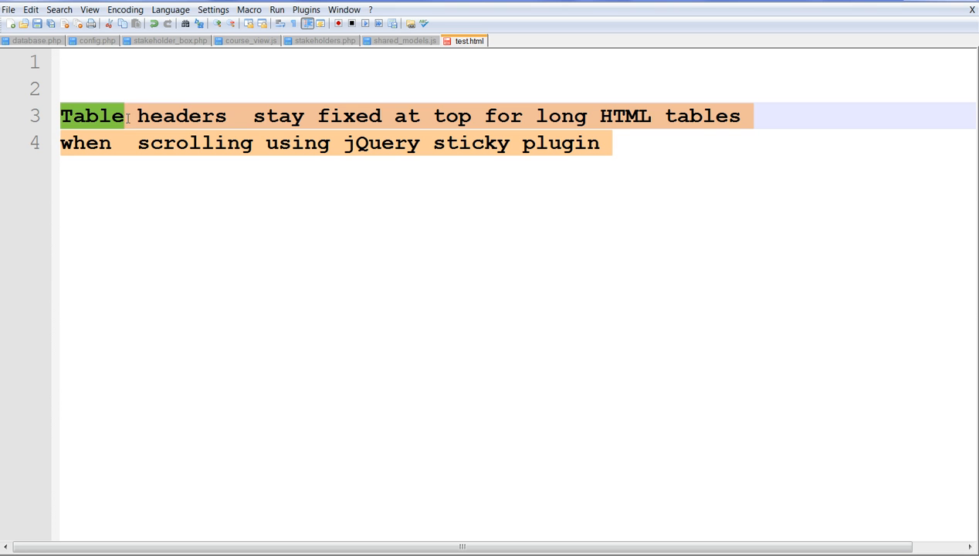
click(399, 116)
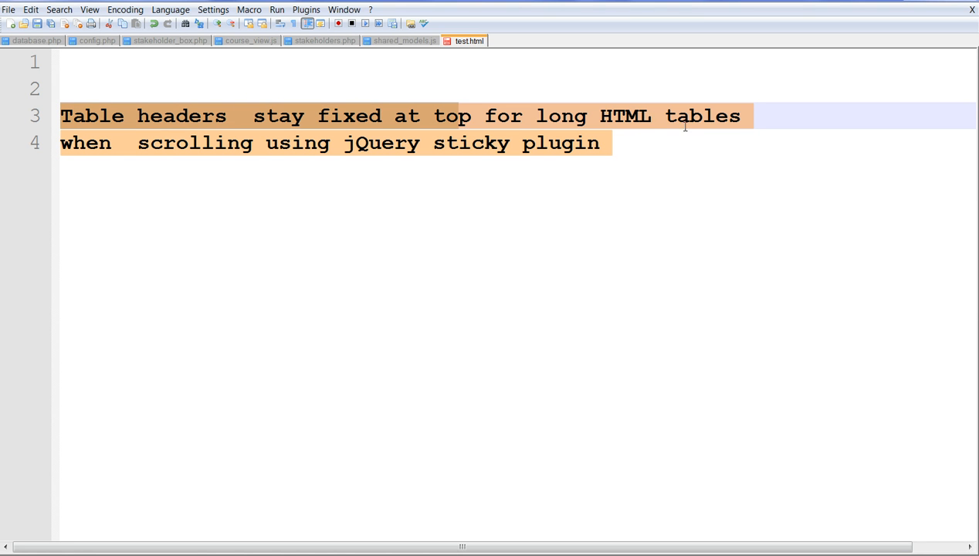
mouse_move(331, 164)
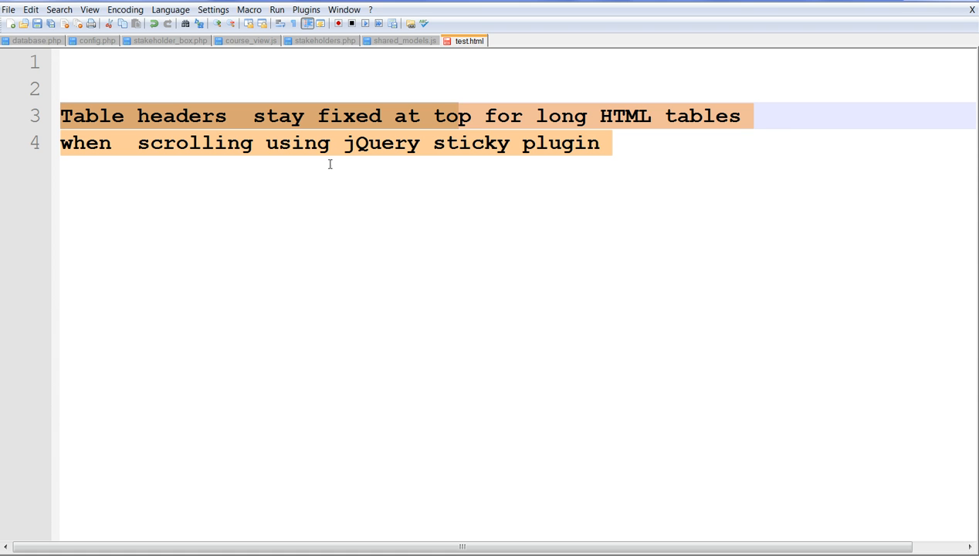
mouse_move(299, 170)
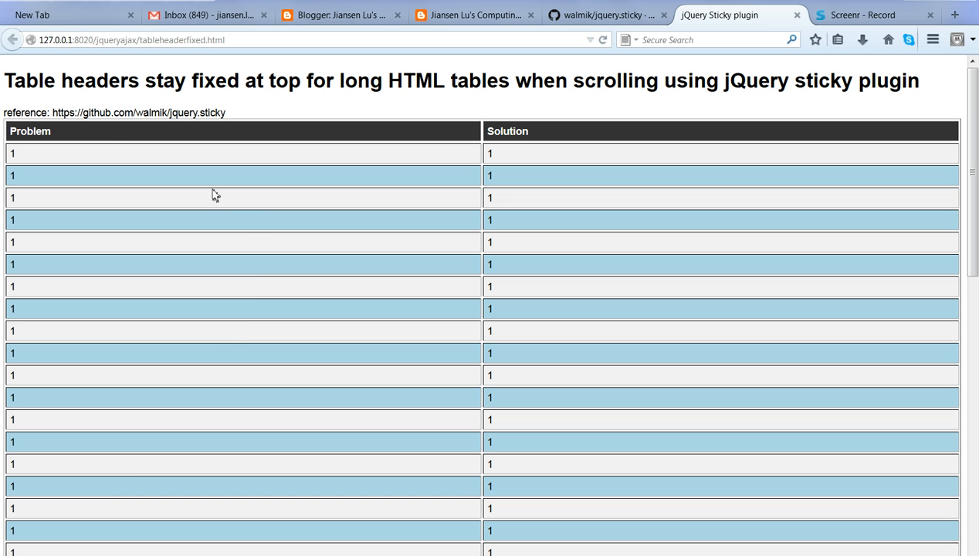
mouse_move(405, 158)
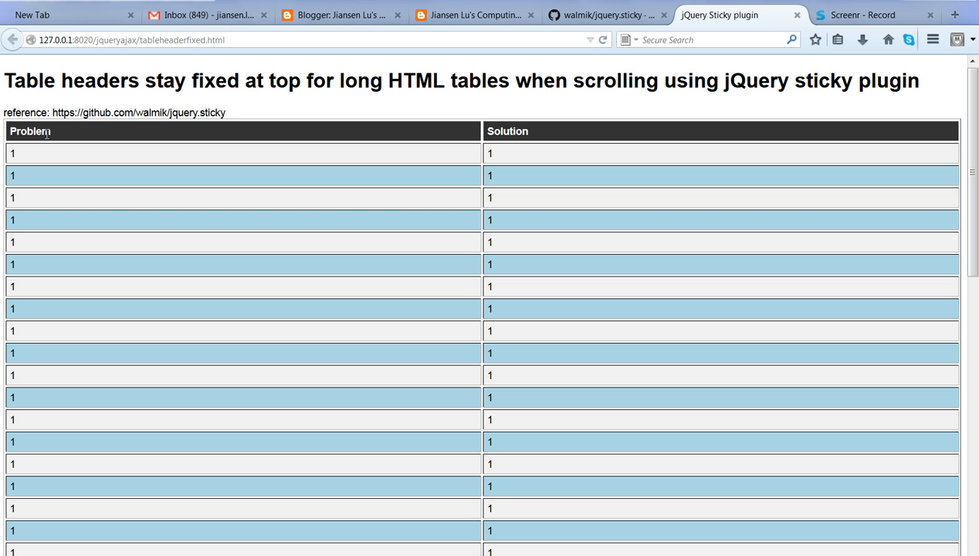
double_click(29, 129)
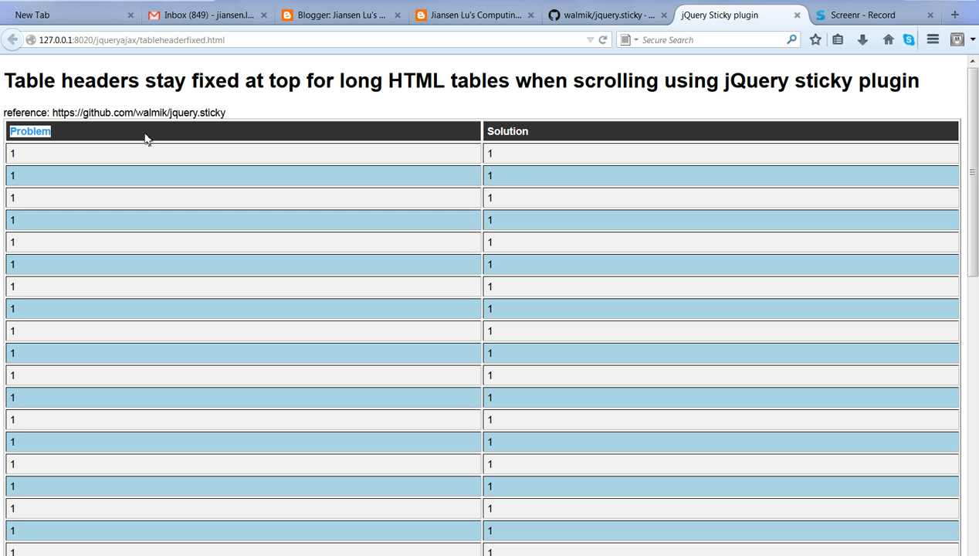
double_click(507, 130)
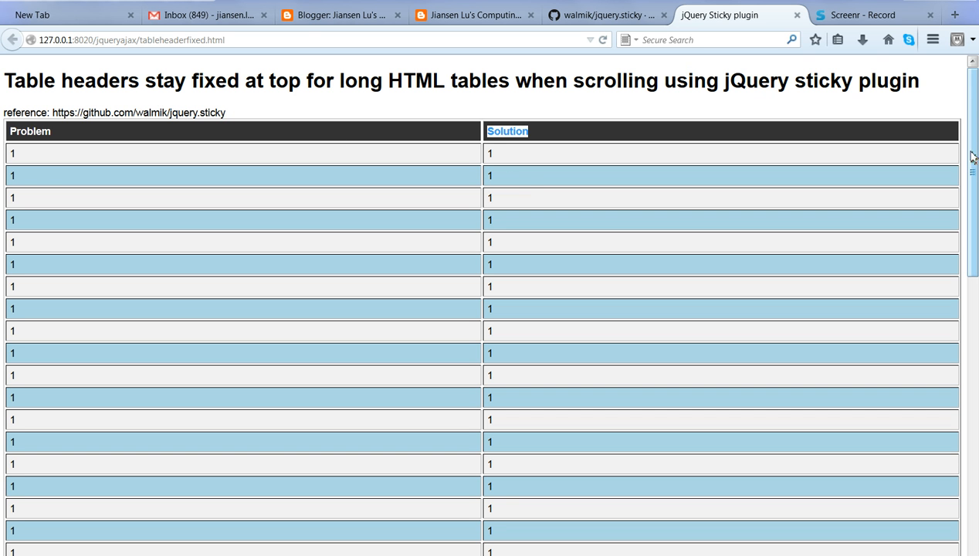
Scroll down the striped table until the header leaves view, then back up.
scroll(down, 3)
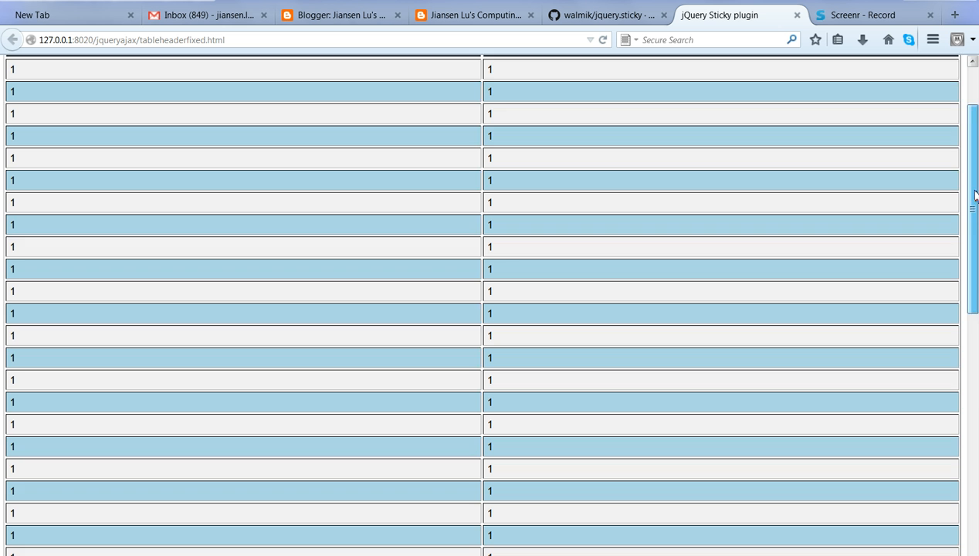
scroll(down, 3)
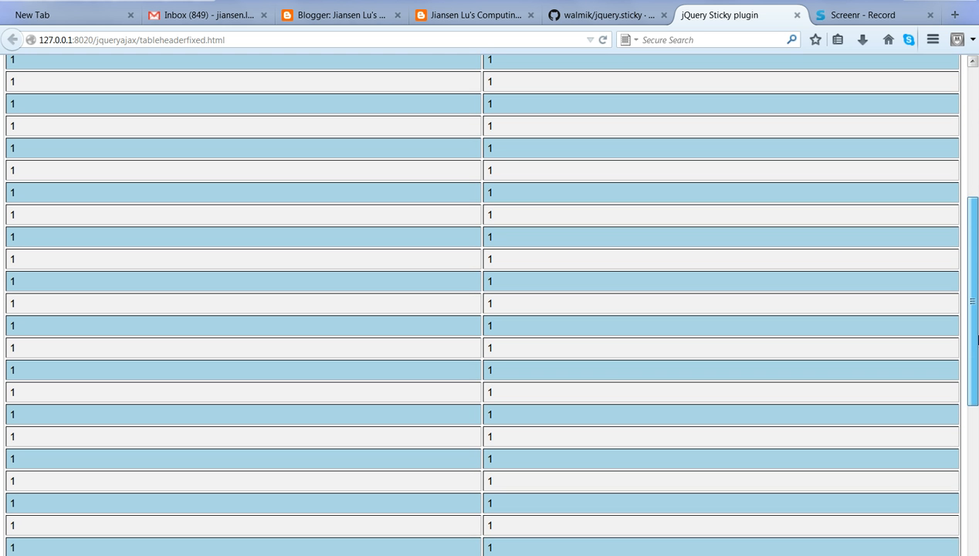
scroll(up, 3)
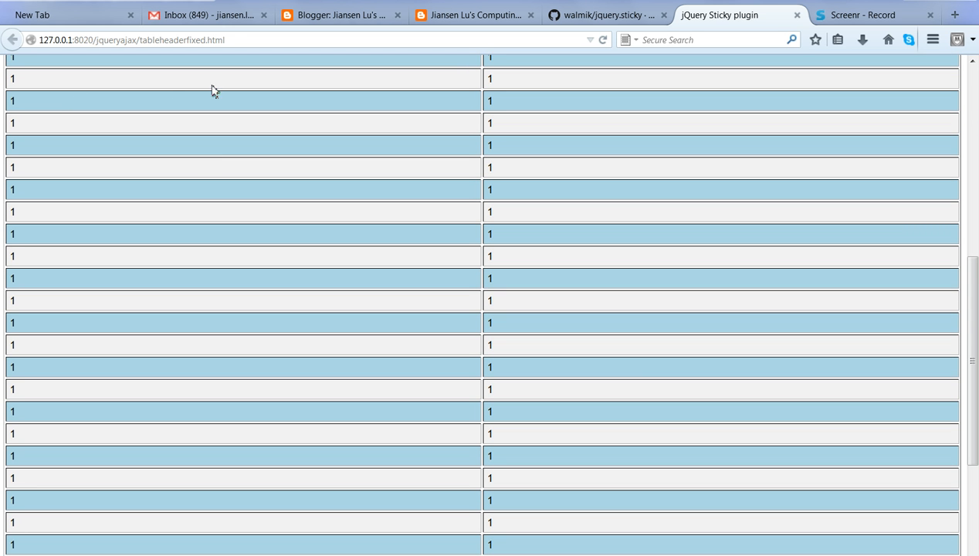
mouse_move(461, 86)
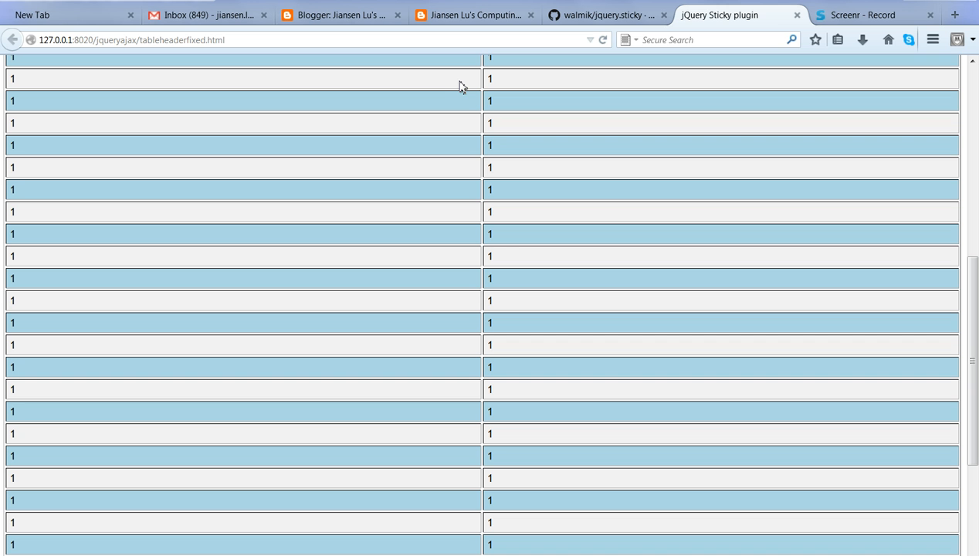
mouse_move(410, 80)
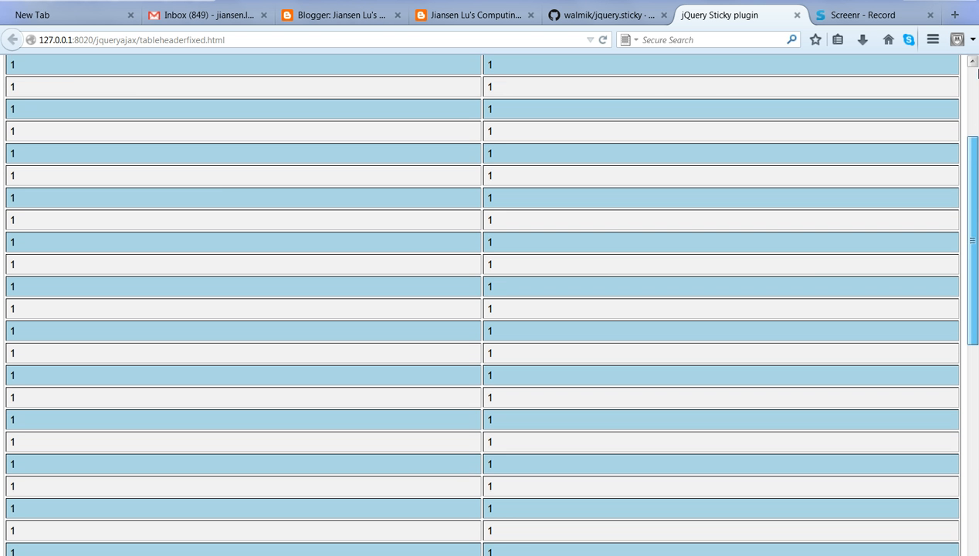
scroll(up, 3)
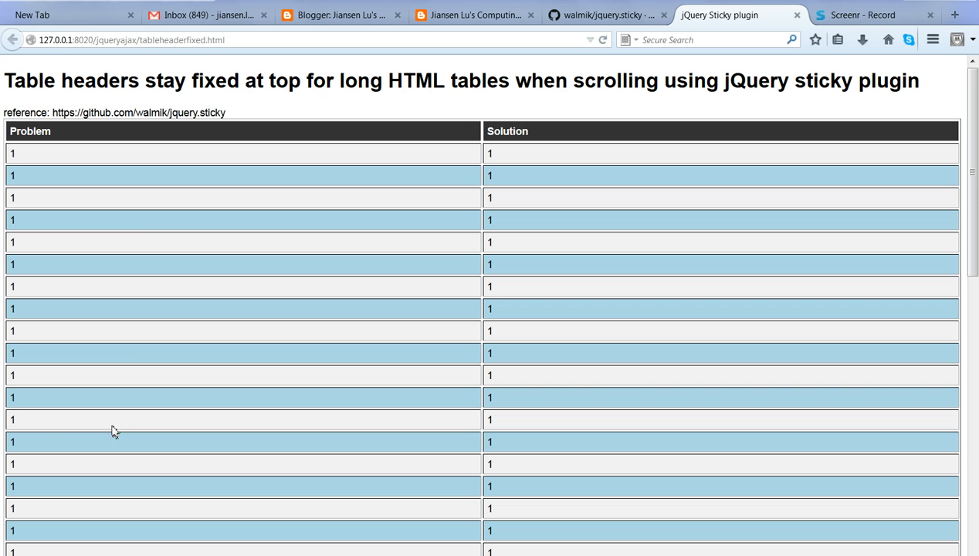
mouse_move(220, 130)
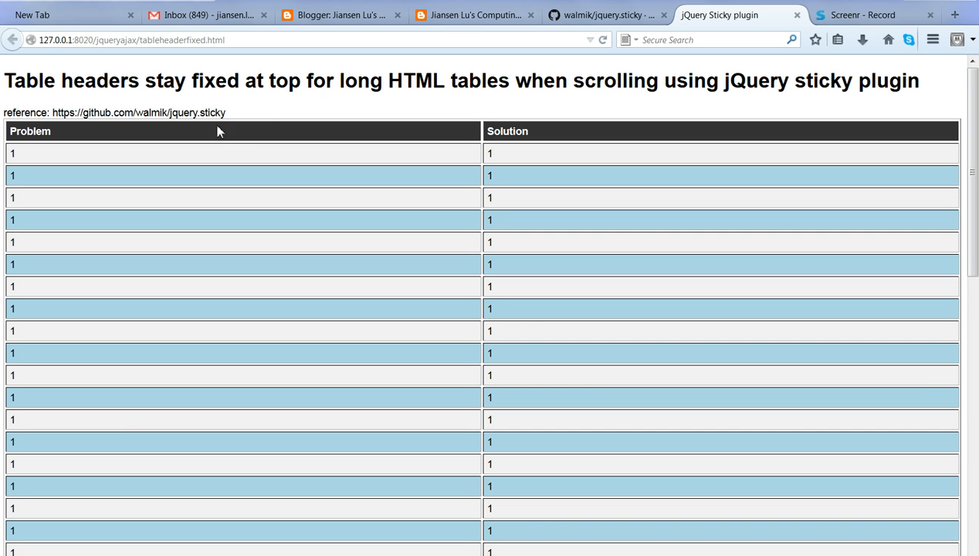
mouse_move(725, 87)
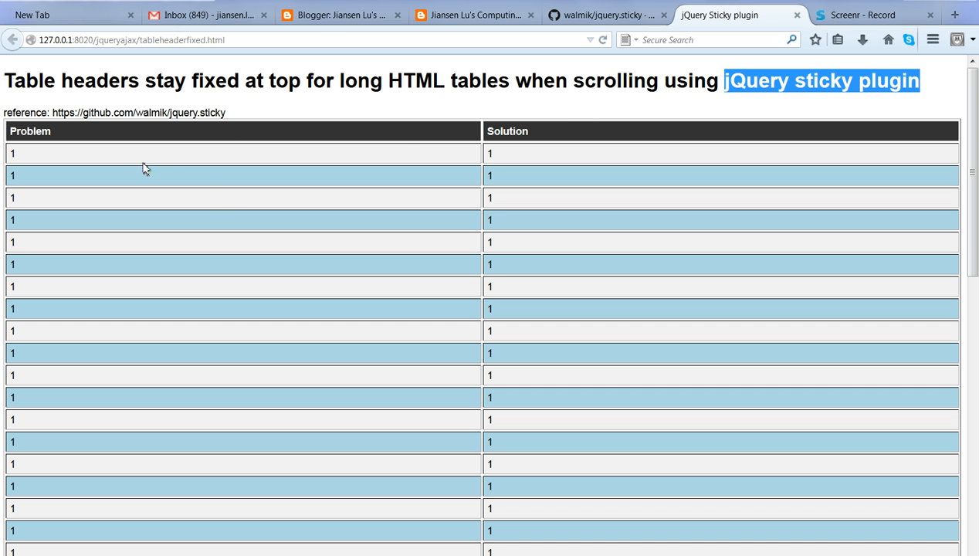
mouse_move(926, 129)
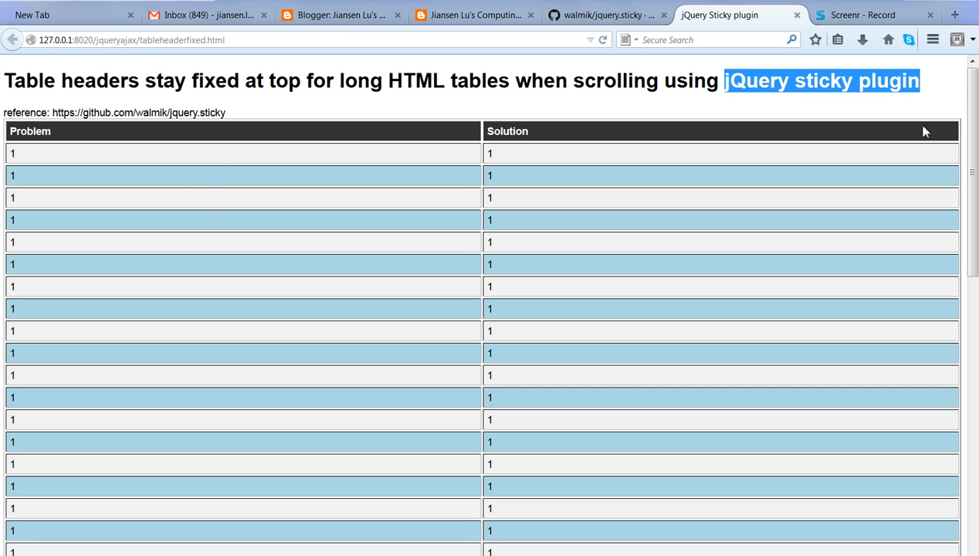
Scroll the reloaded table so the pinned header stays on top and highlight its Solution text.
scroll(down, 3)
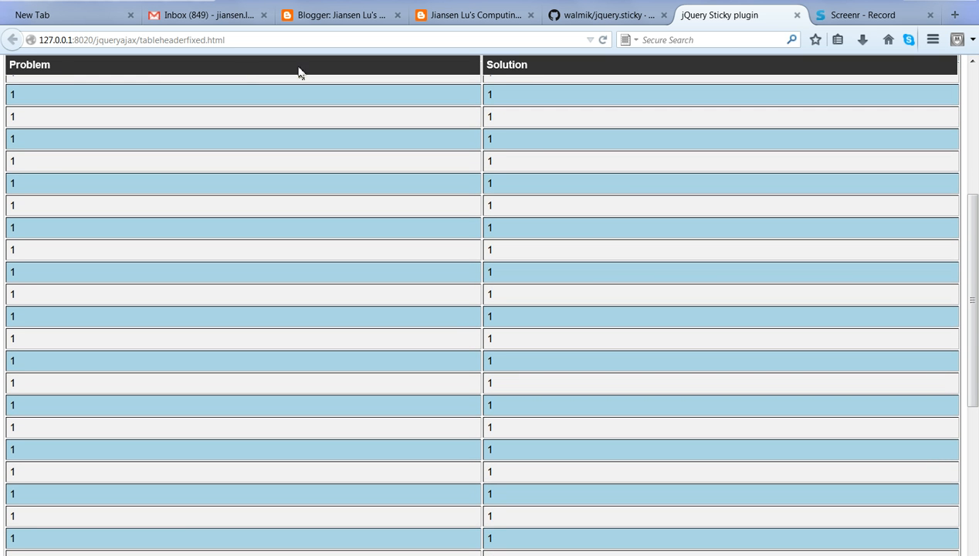
mouse_move(256, 70)
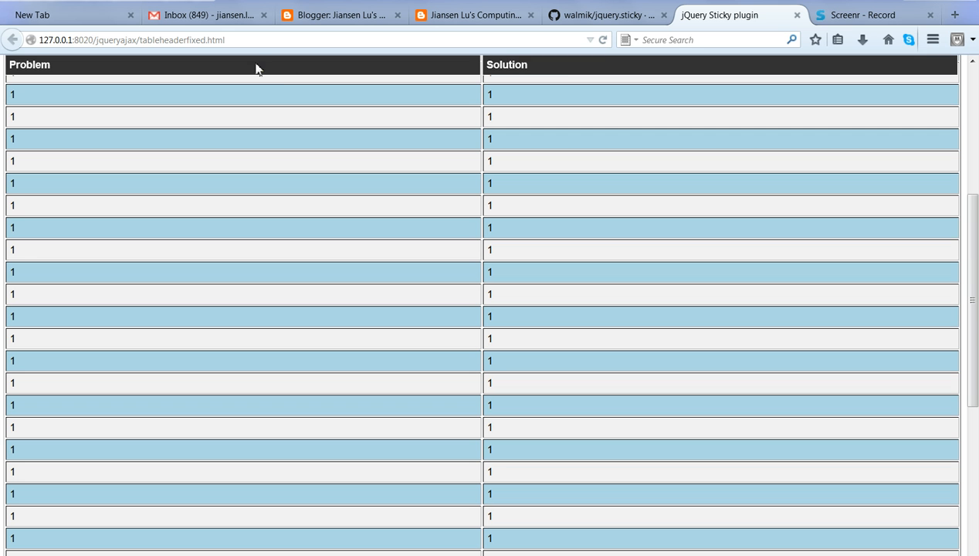
mouse_move(806, 111)
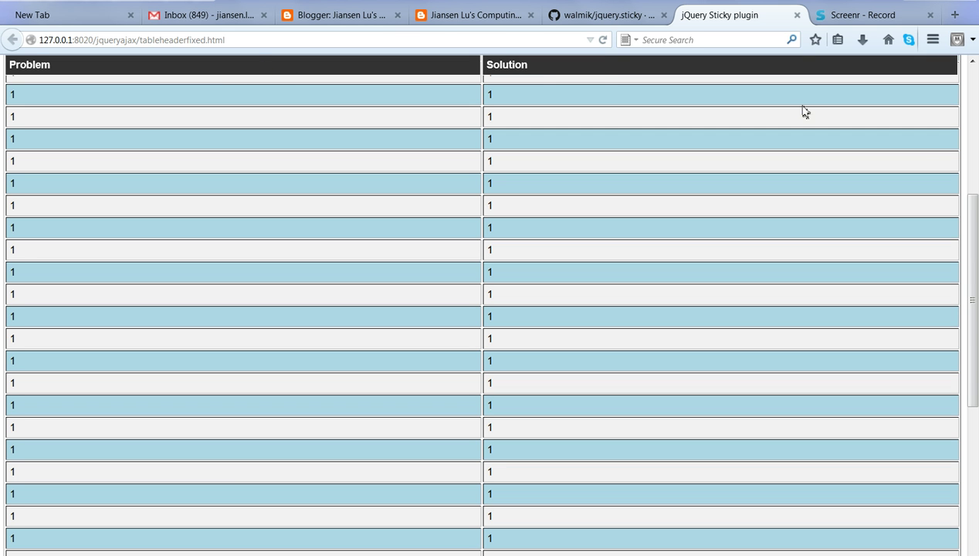
scroll(down, 3)
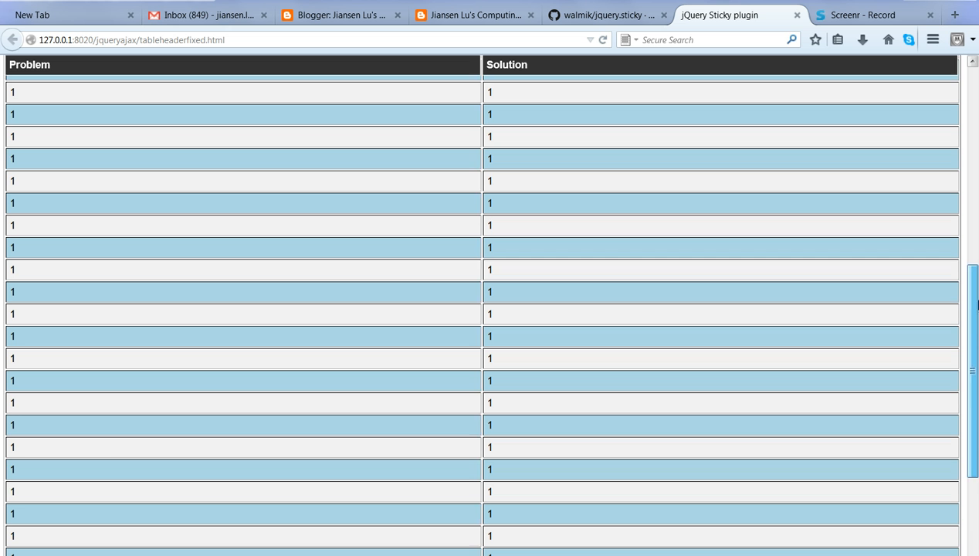
scroll(down, 3)
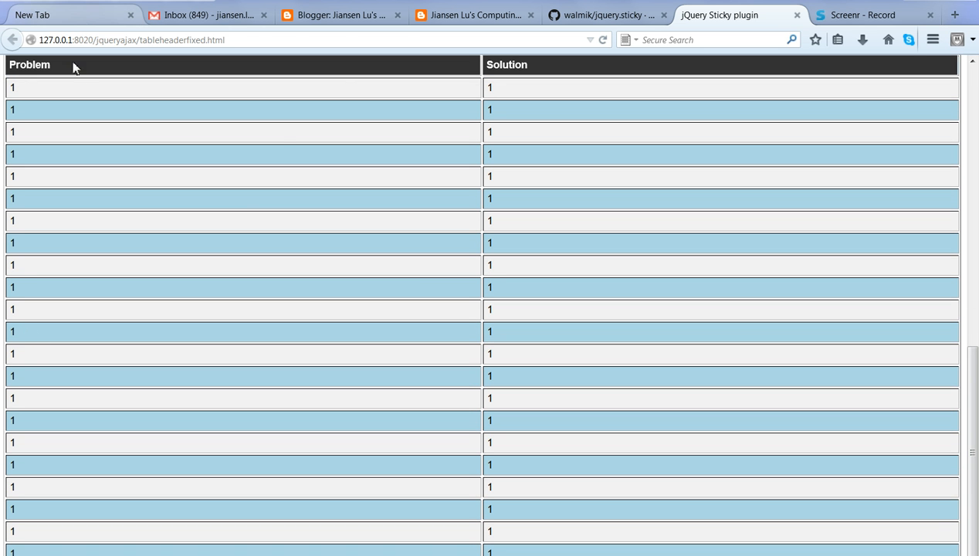
mouse_move(77, 94)
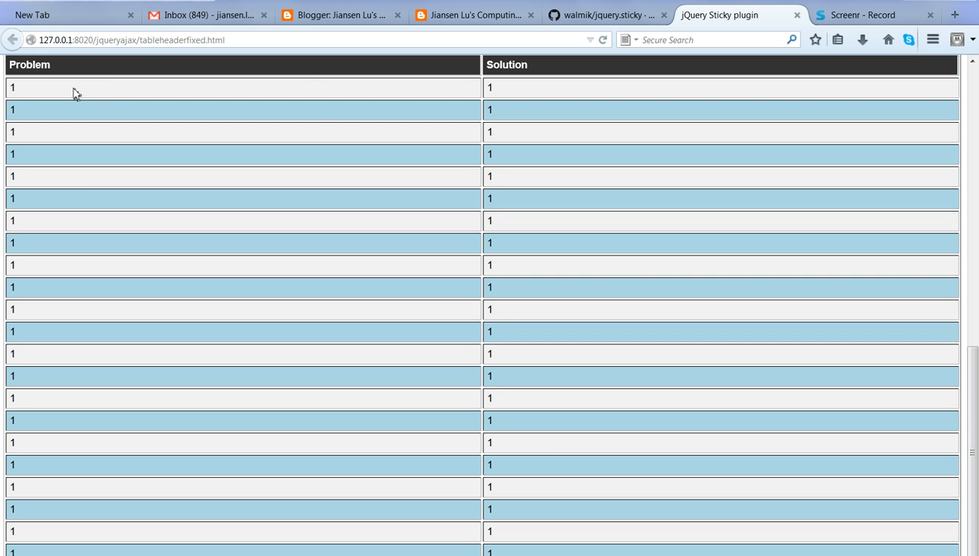
mouse_move(95, 74)
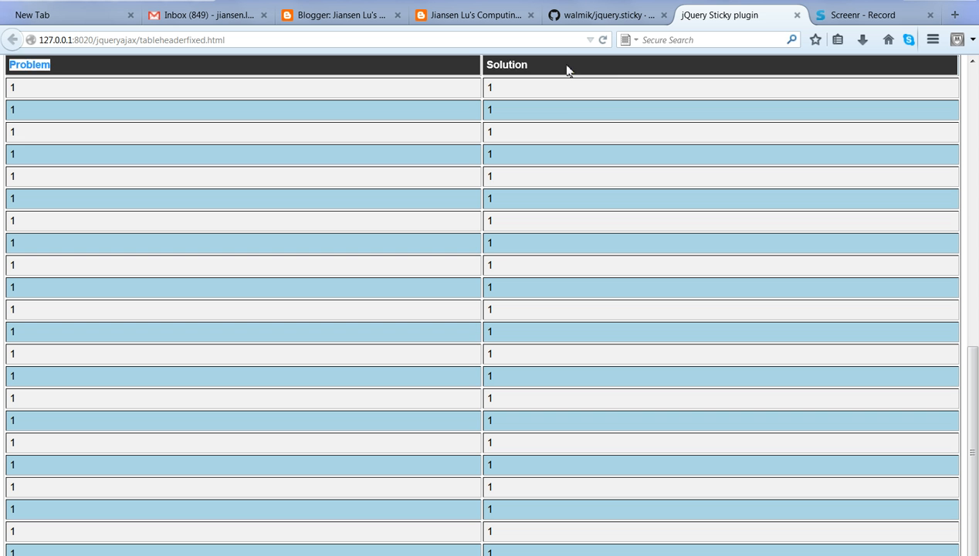
double_click(506, 65)
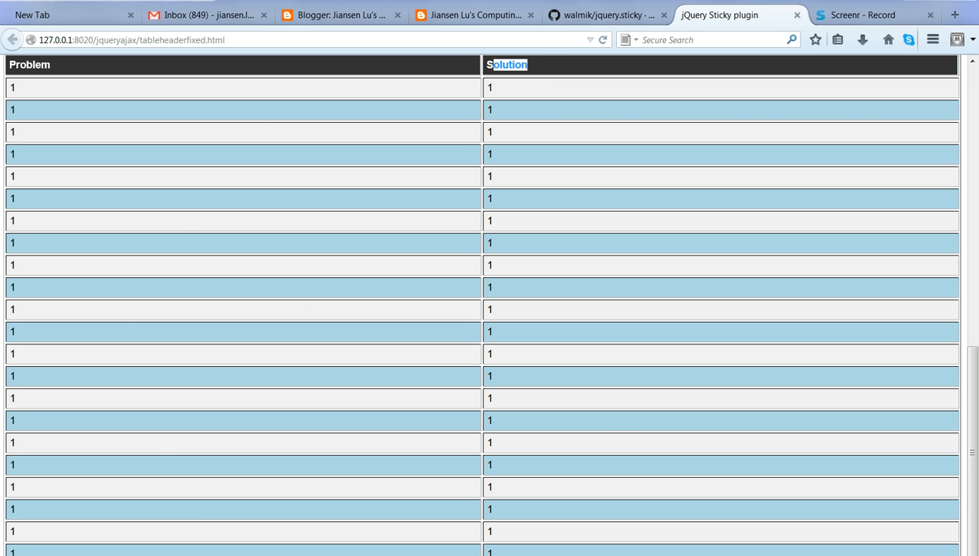
click(605, 15)
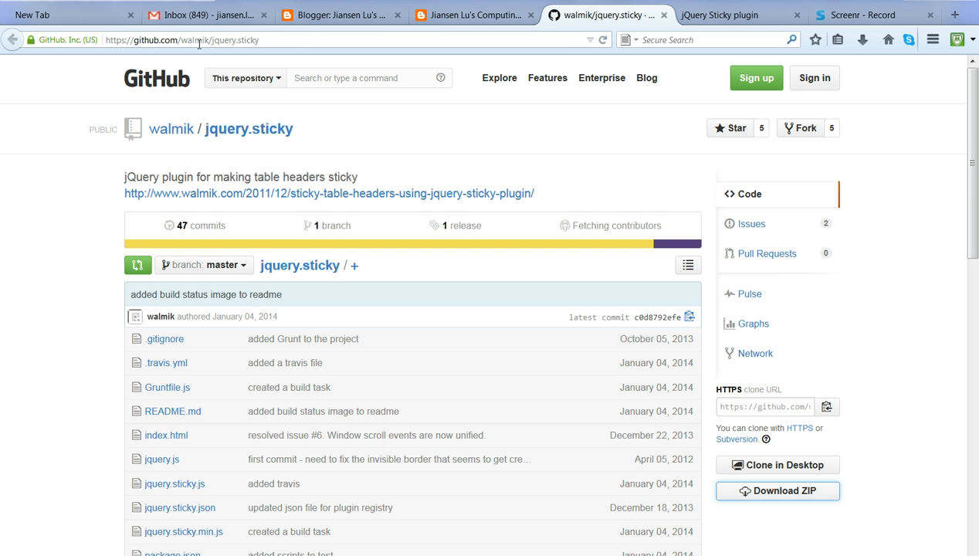
mouse_move(256, 53)
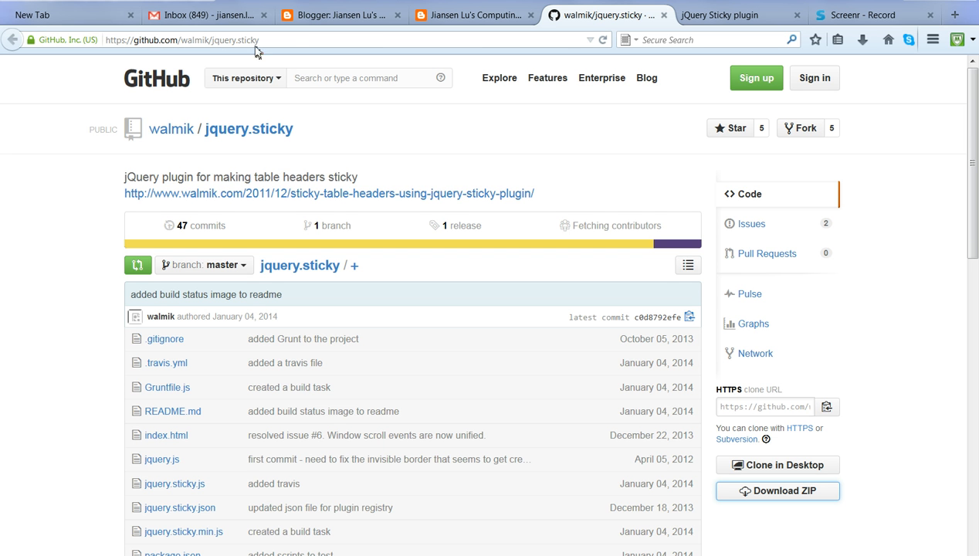
Select the walmik/jquery.sticky repository URL in the address bar.
click(182, 40)
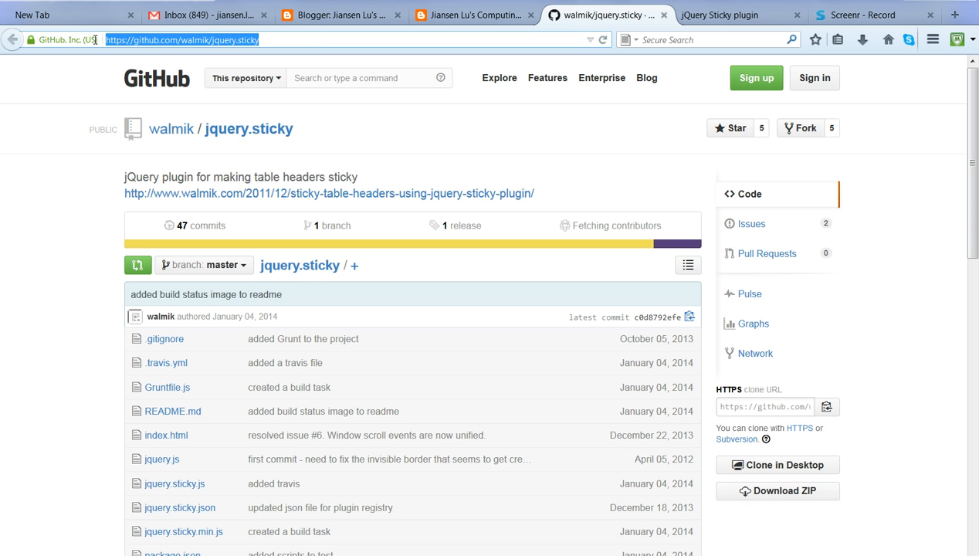
mouse_move(786, 497)
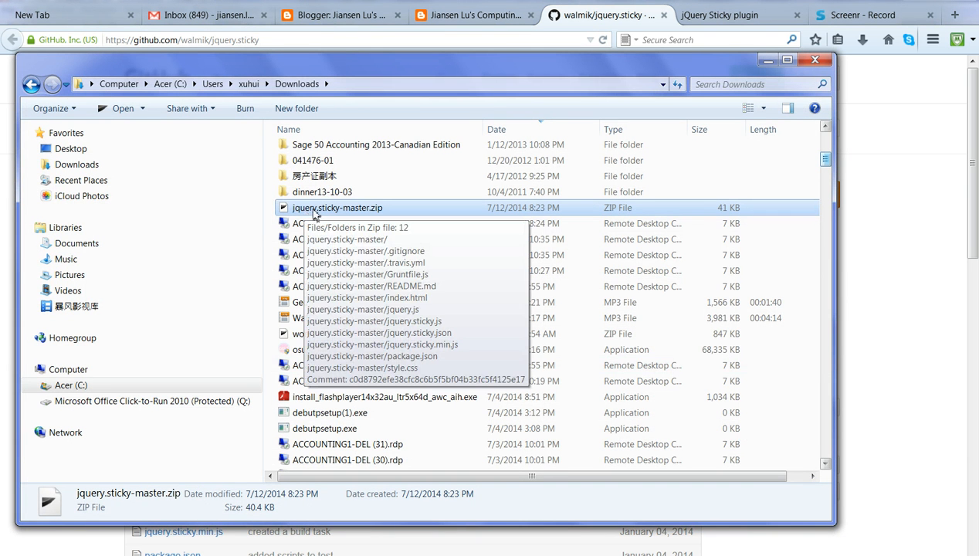
mouse_move(349, 215)
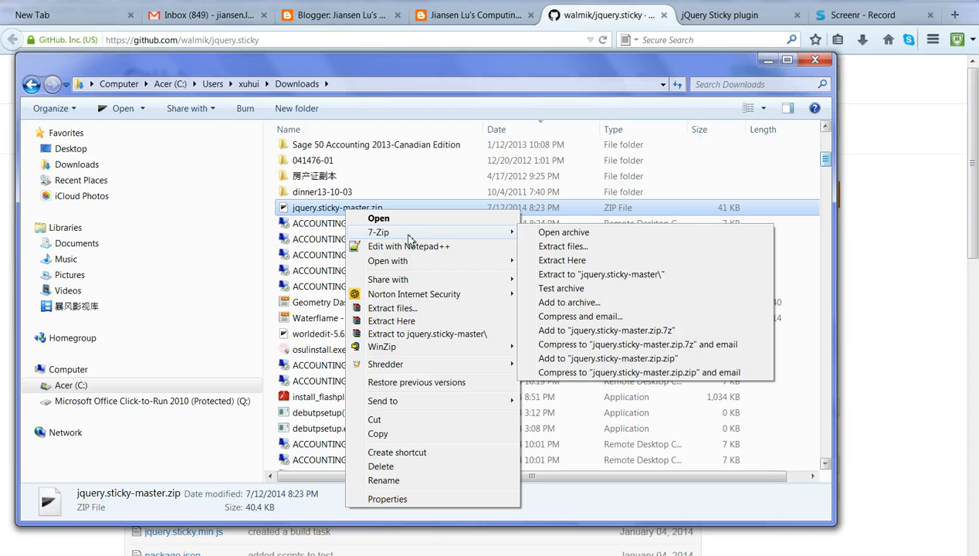
mouse_move(518, 238)
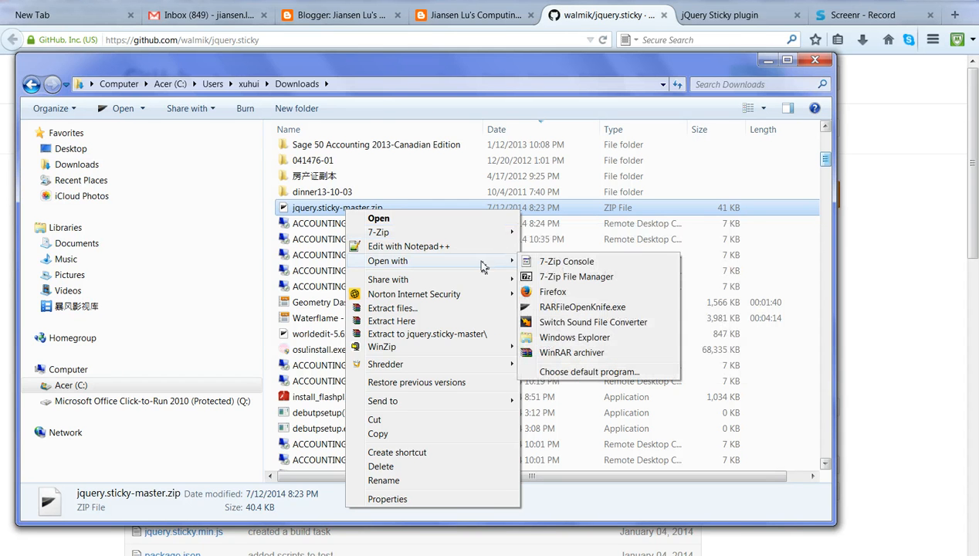
mouse_move(576, 276)
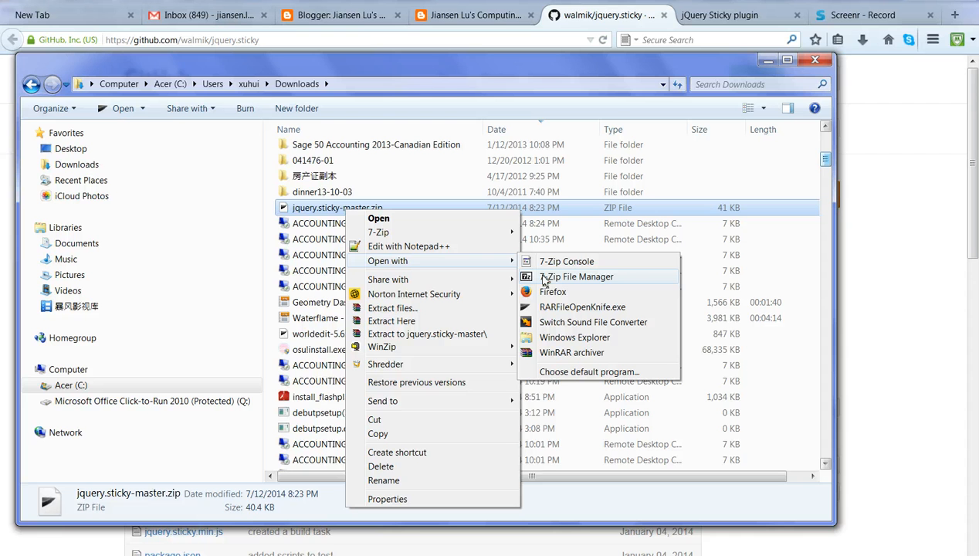
mouse_move(766, 216)
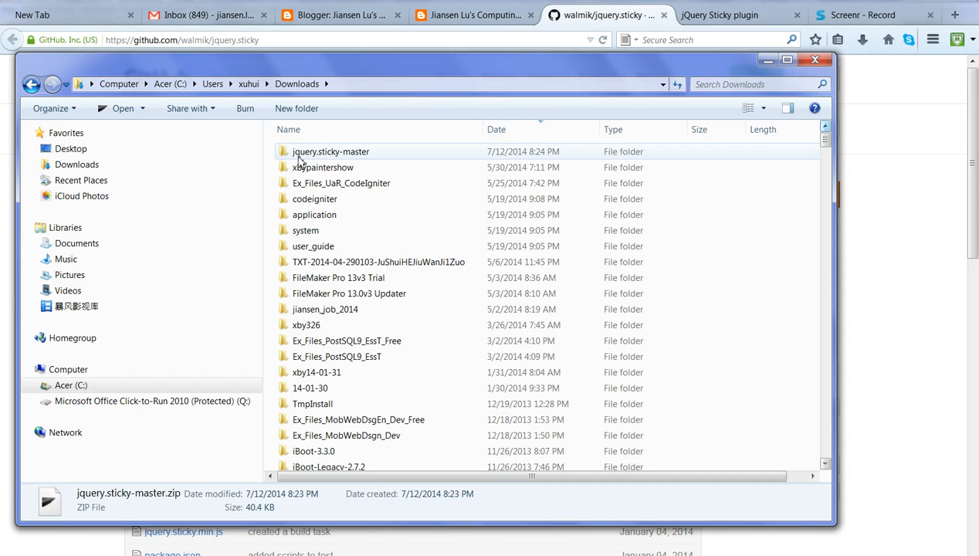
mouse_move(348, 159)
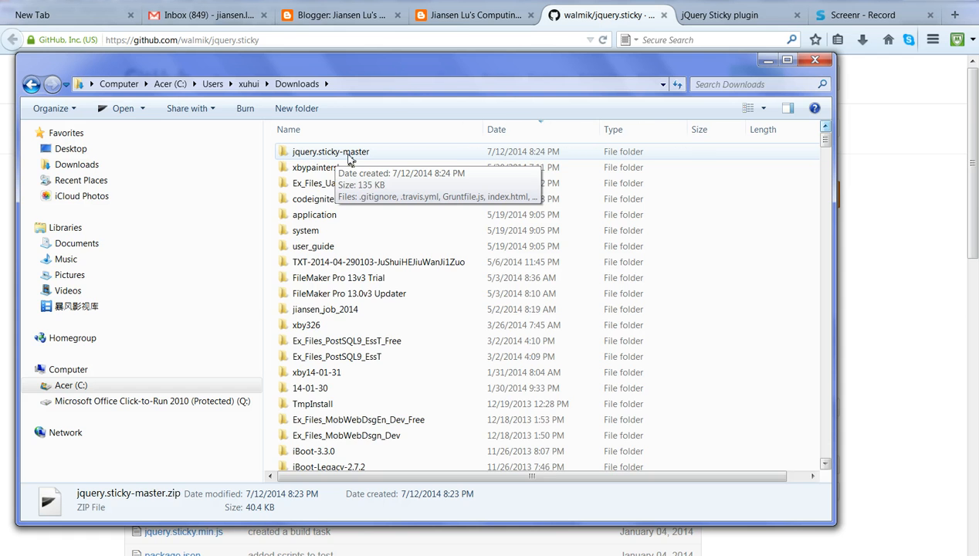
Open the extracted jquery.sticky-master folder listing its plugin files.
double_click(331, 151)
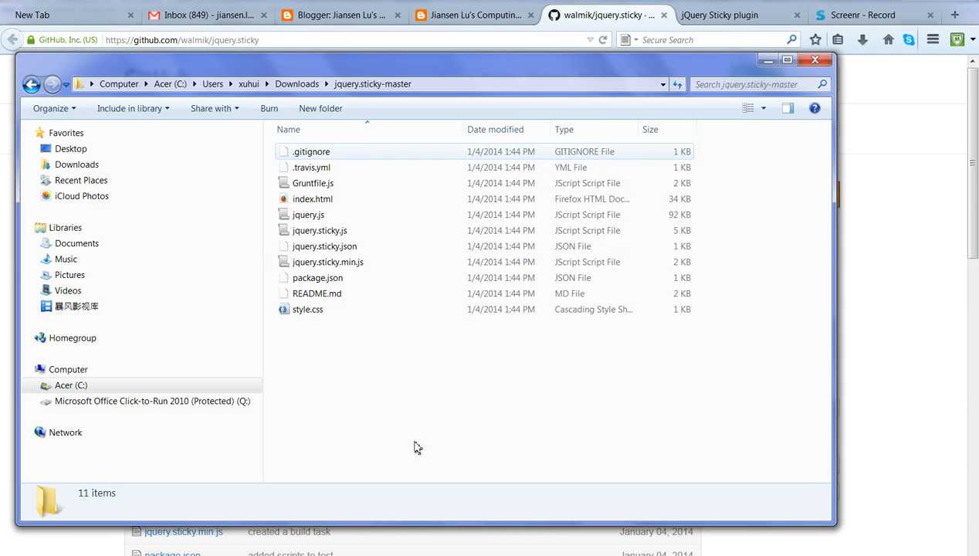
click(307, 309)
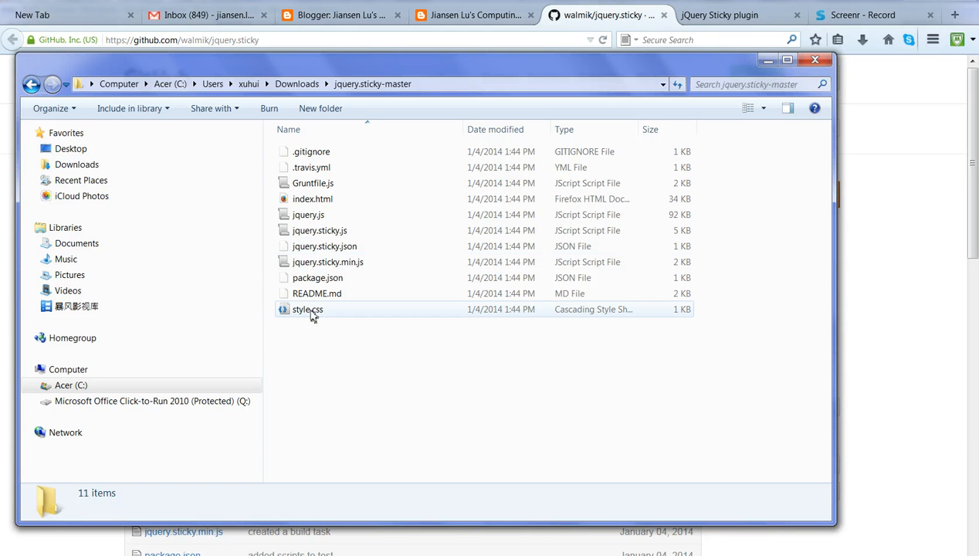
mouse_move(307, 309)
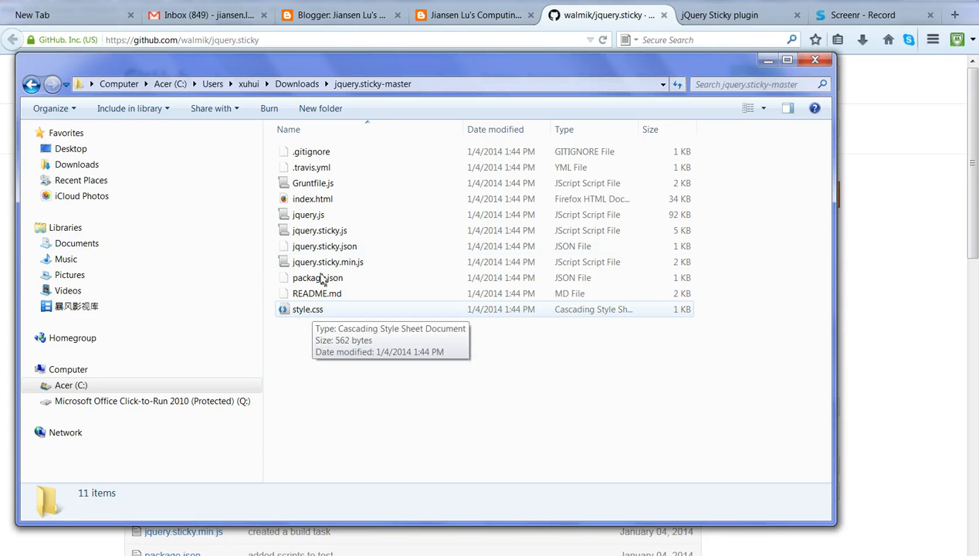
mouse_move(328, 262)
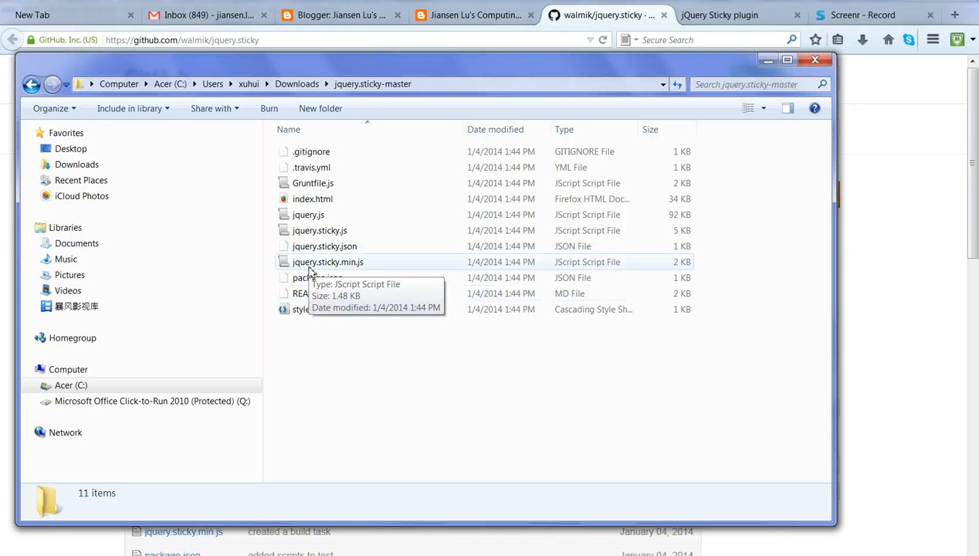
mouse_move(337, 272)
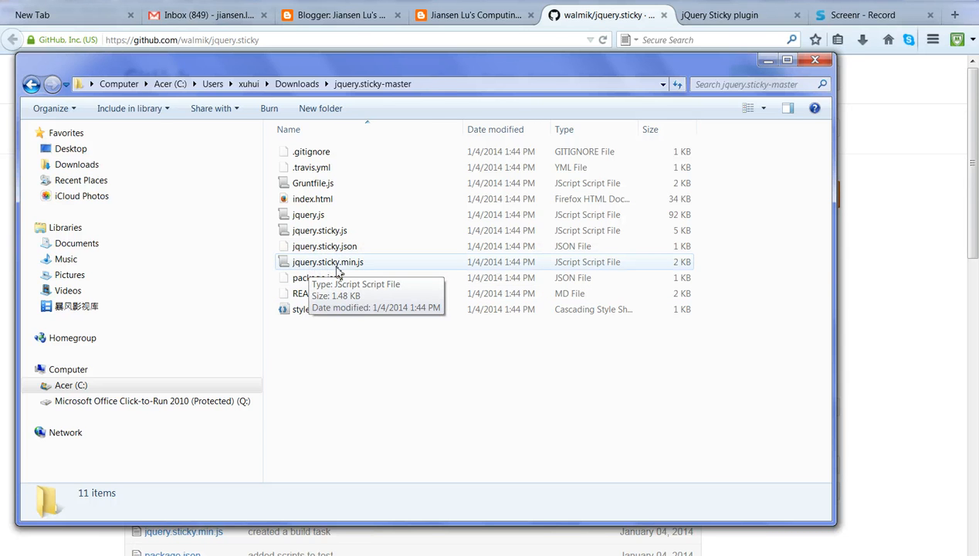
mouse_move(331, 255)
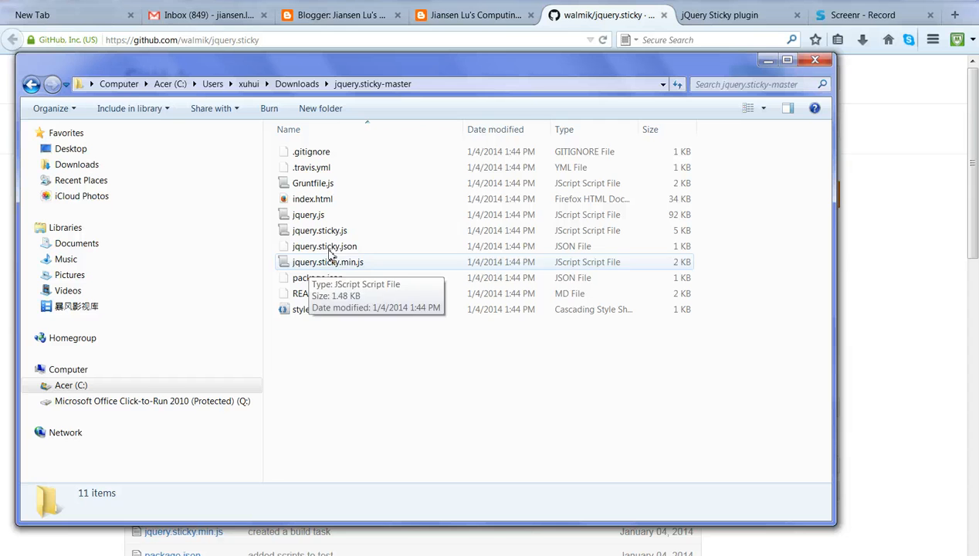
mouse_move(319, 230)
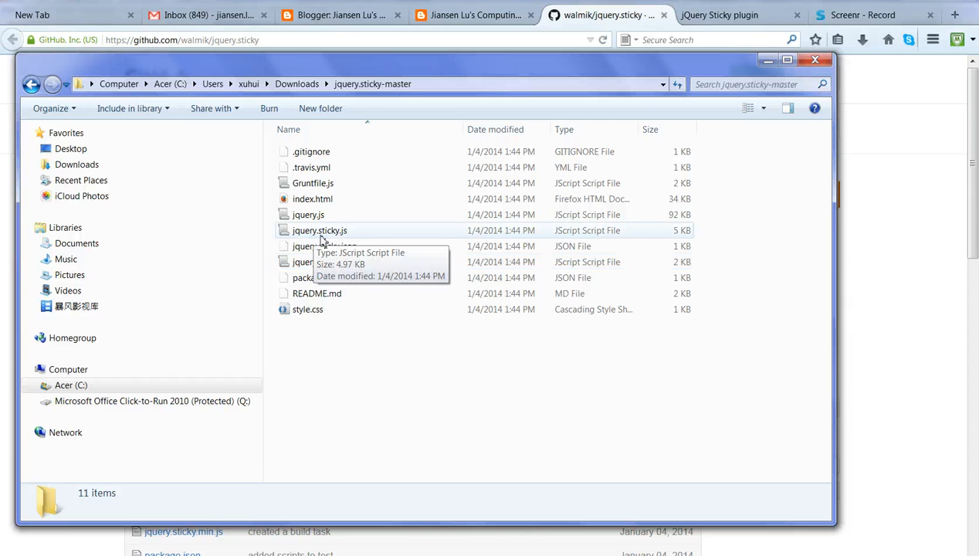
mouse_move(327, 262)
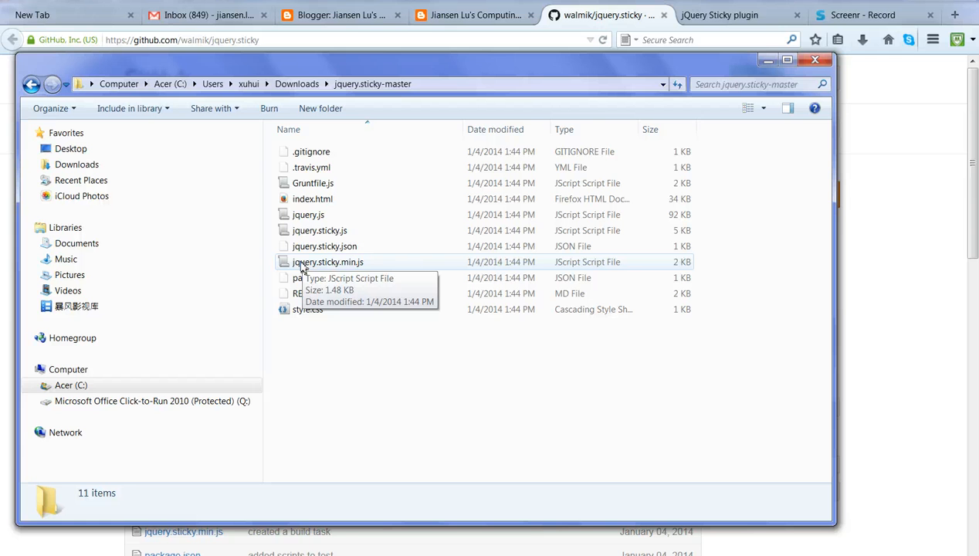
right_click(327, 262)
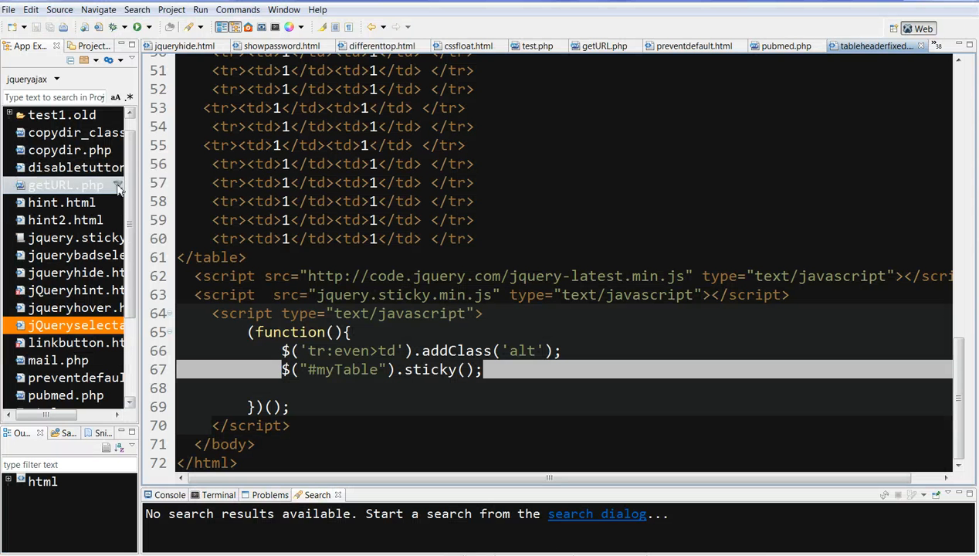
click(74, 238)
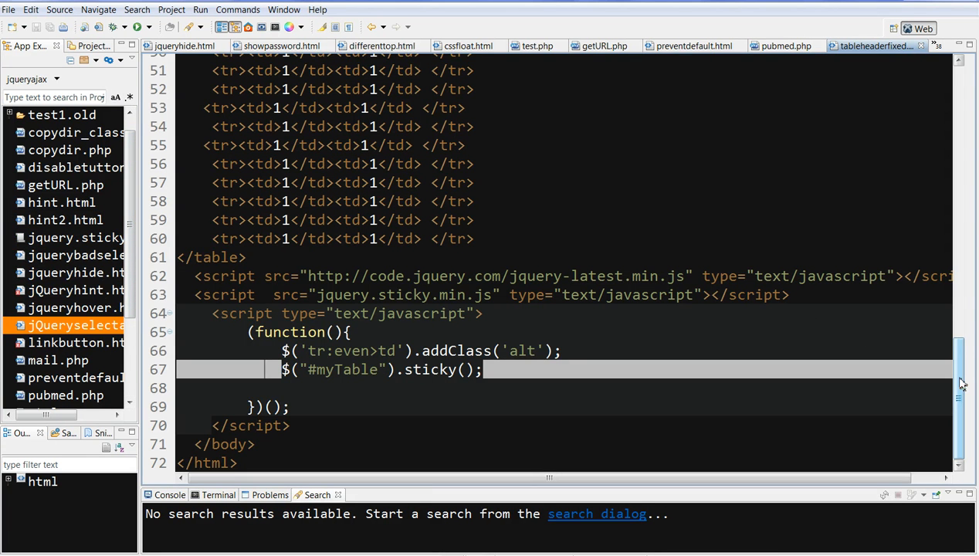
scroll(up, 3)
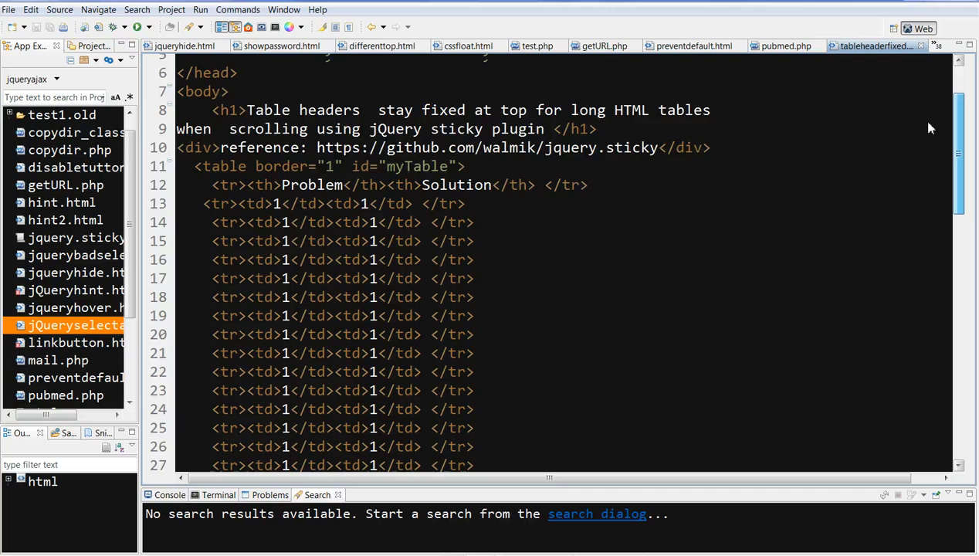
scroll(up, 3)
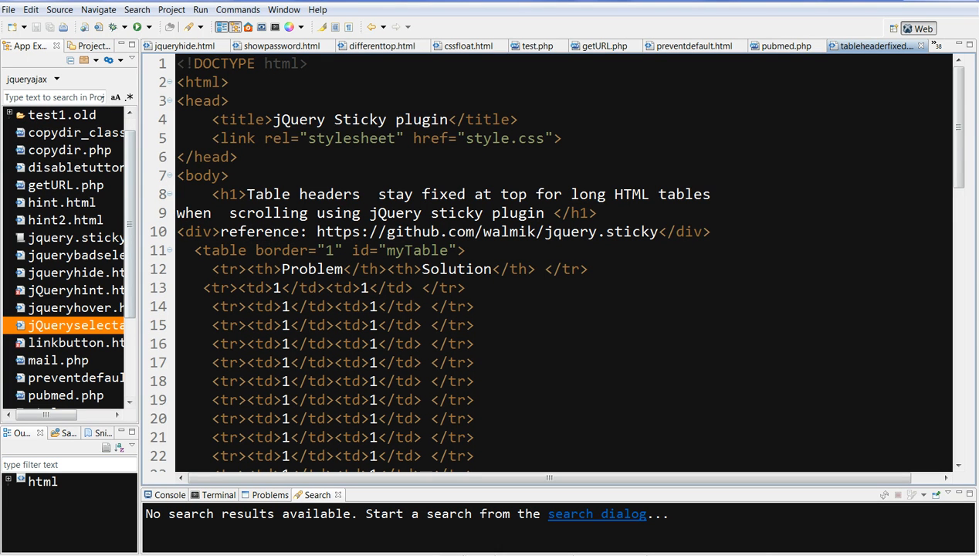
click(219, 139)
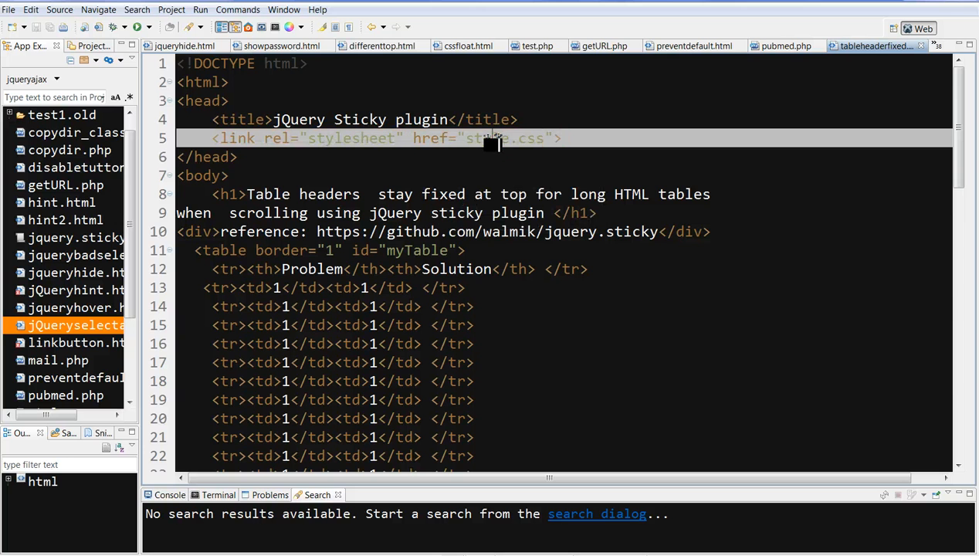
double_click(502, 139)
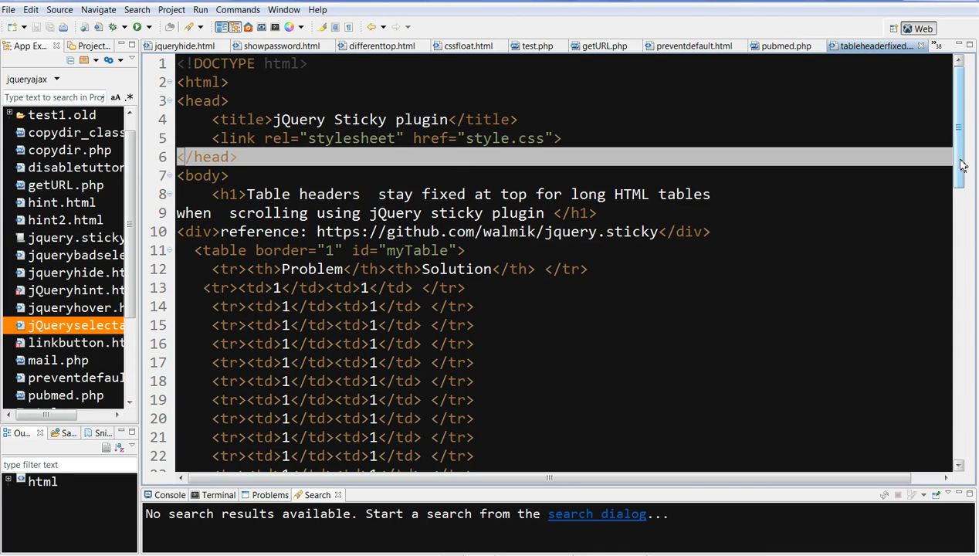
scroll(down, 3)
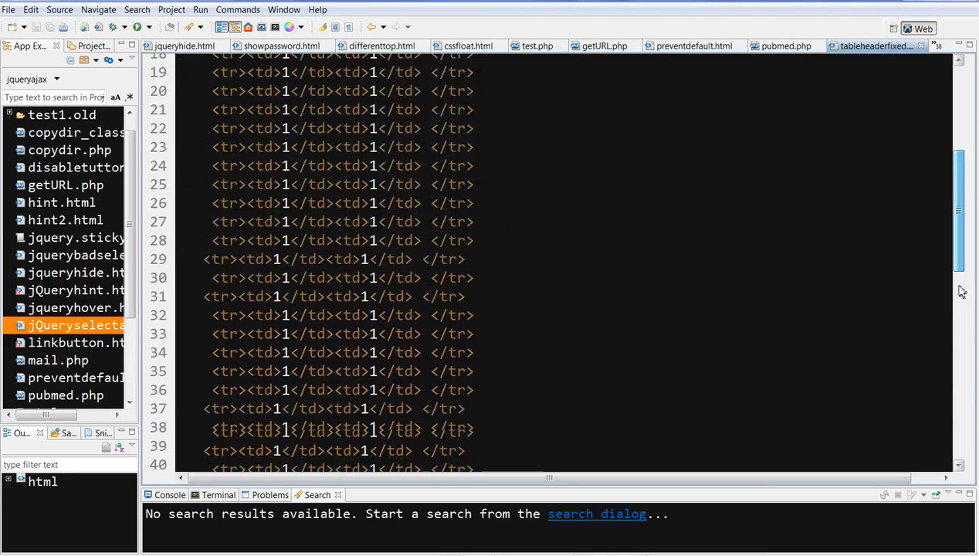
scroll(down, 3)
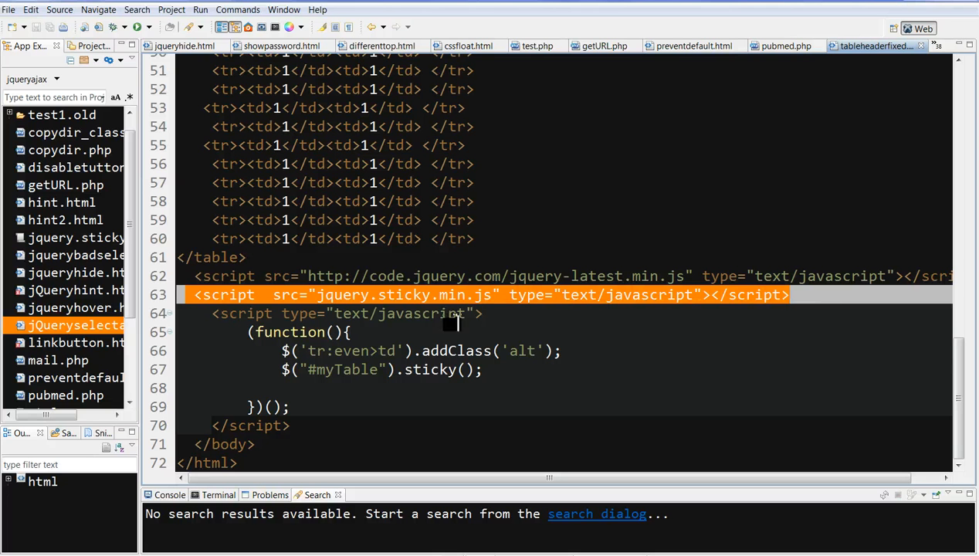
mouse_move(386, 303)
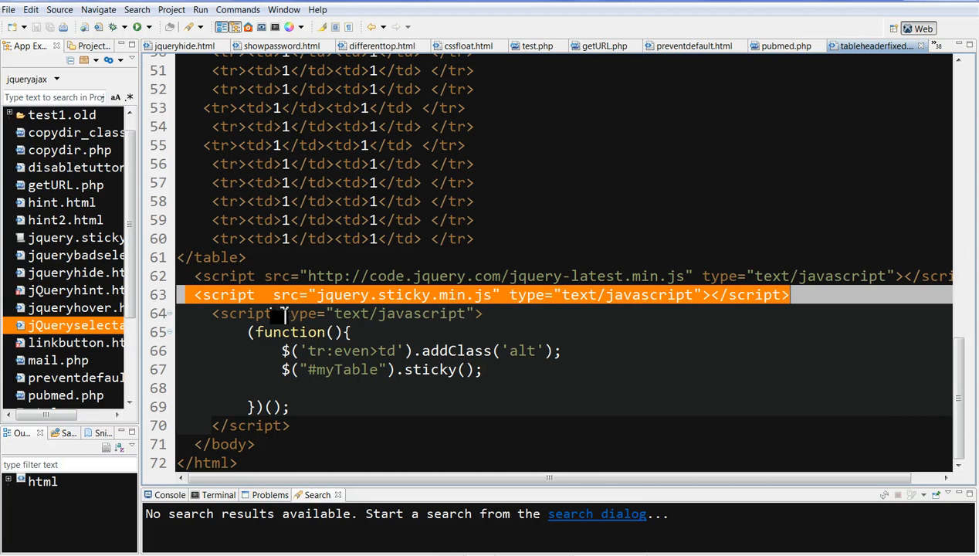
scroll(up, 3)
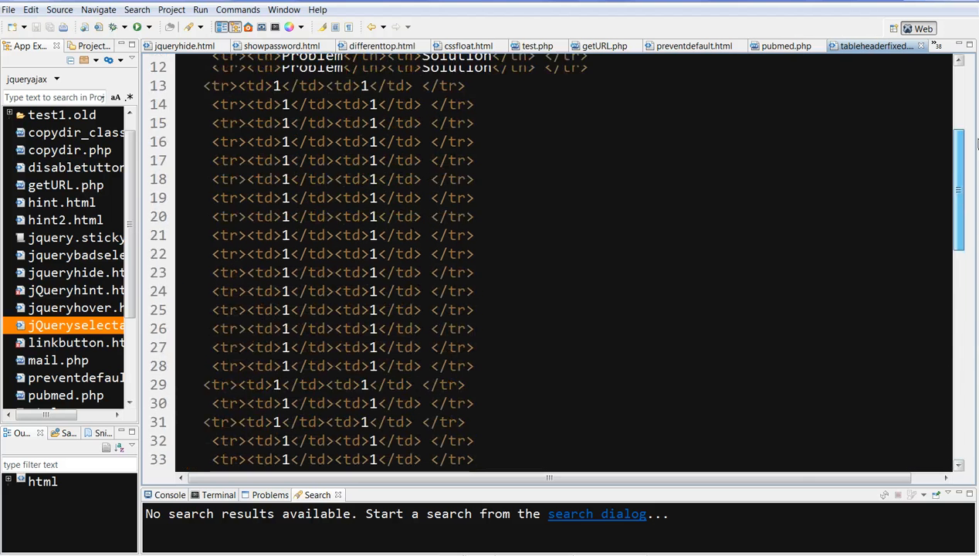
scroll(up, 3)
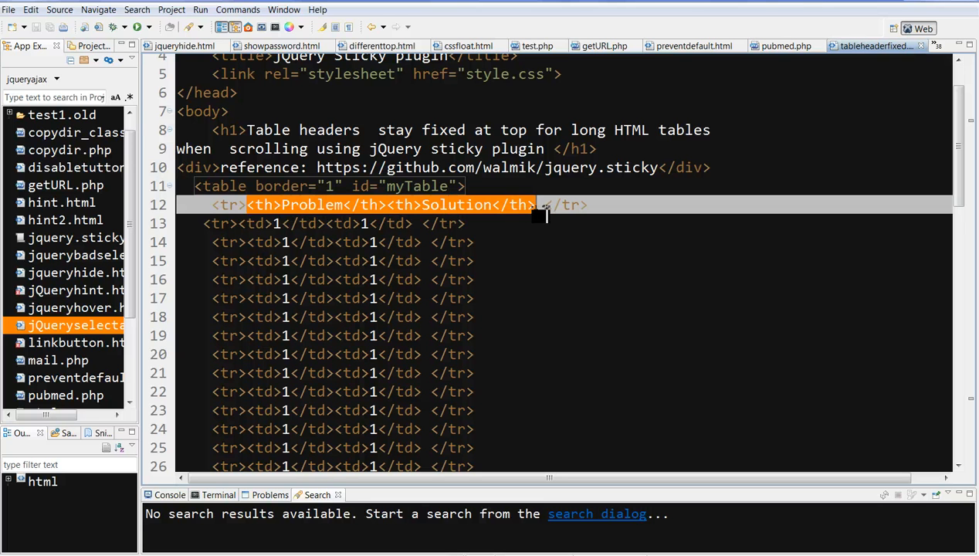
mouse_move(235, 259)
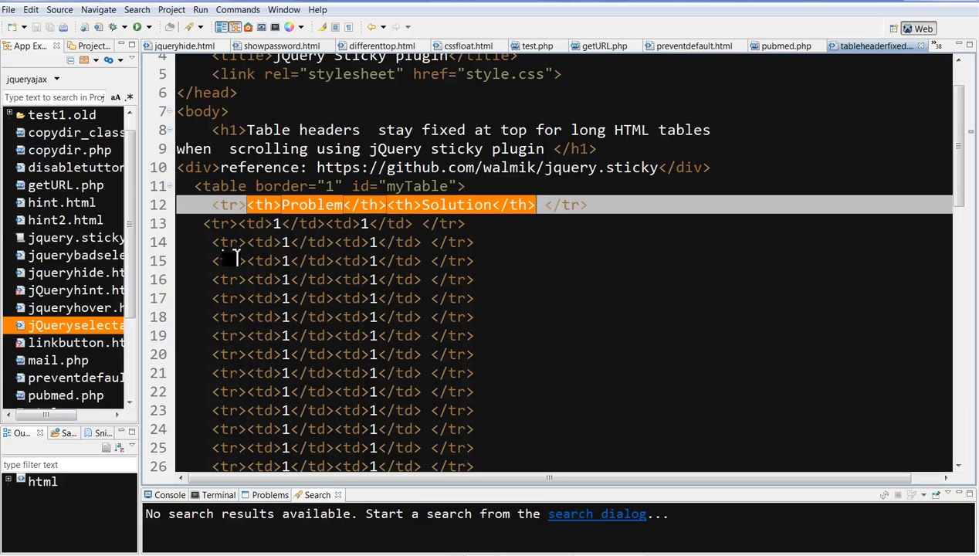
mouse_move(751, 207)
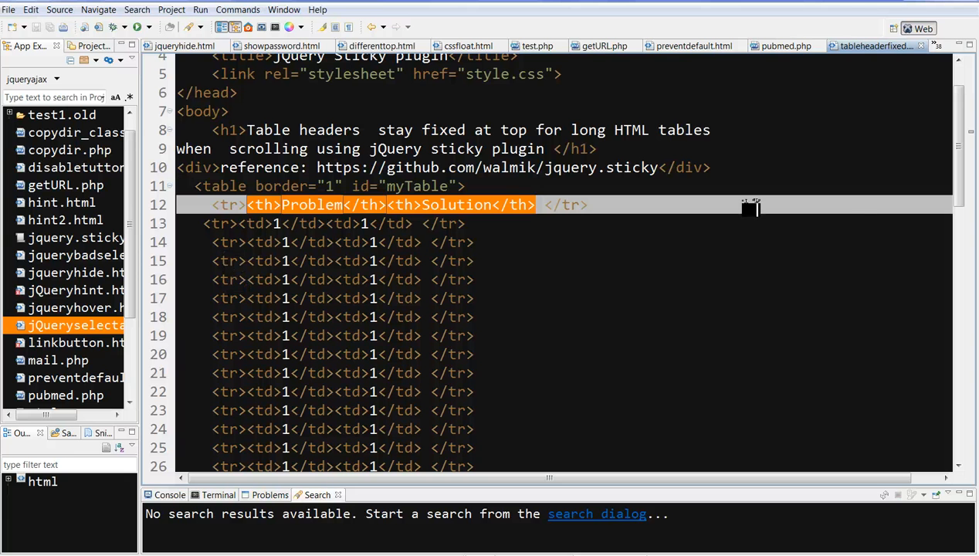
scroll(down, 3)
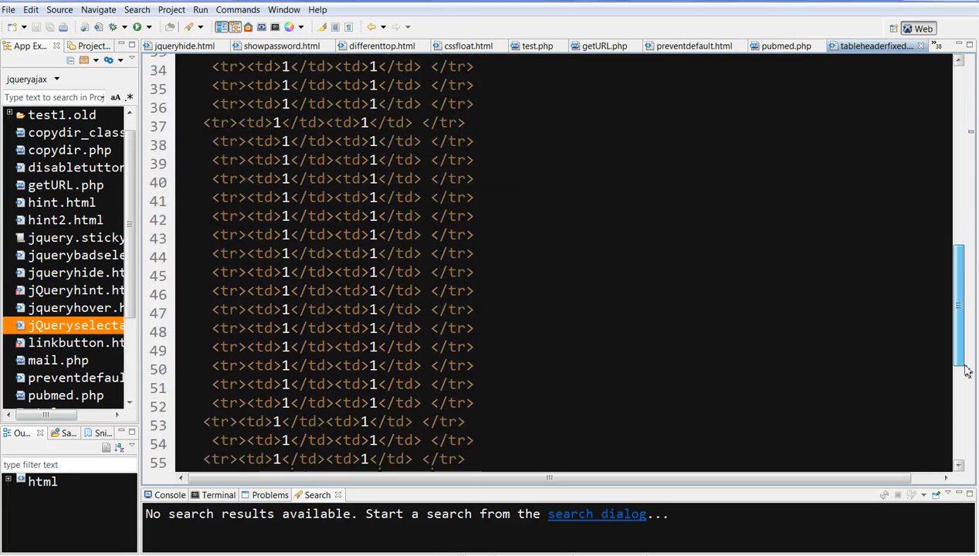
scroll(down, 3)
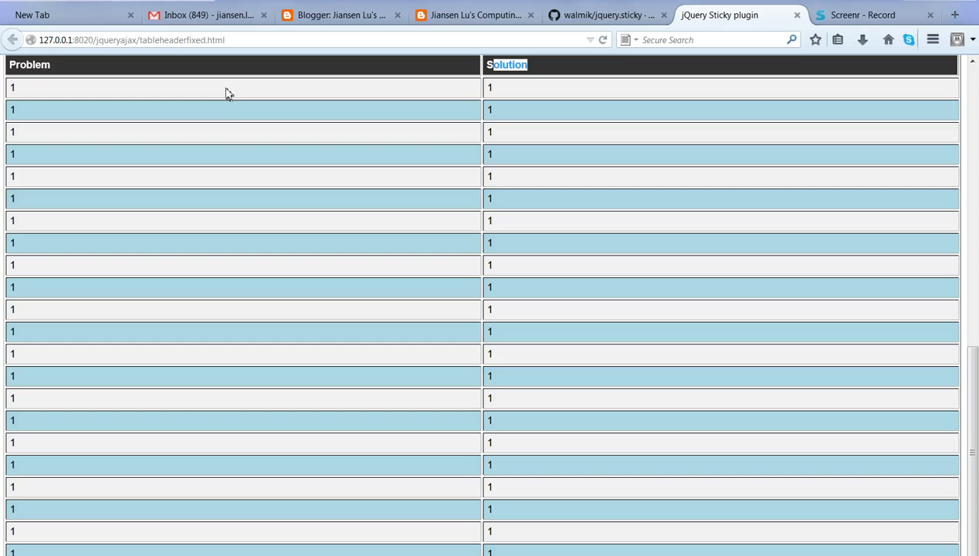
mouse_move(237, 108)
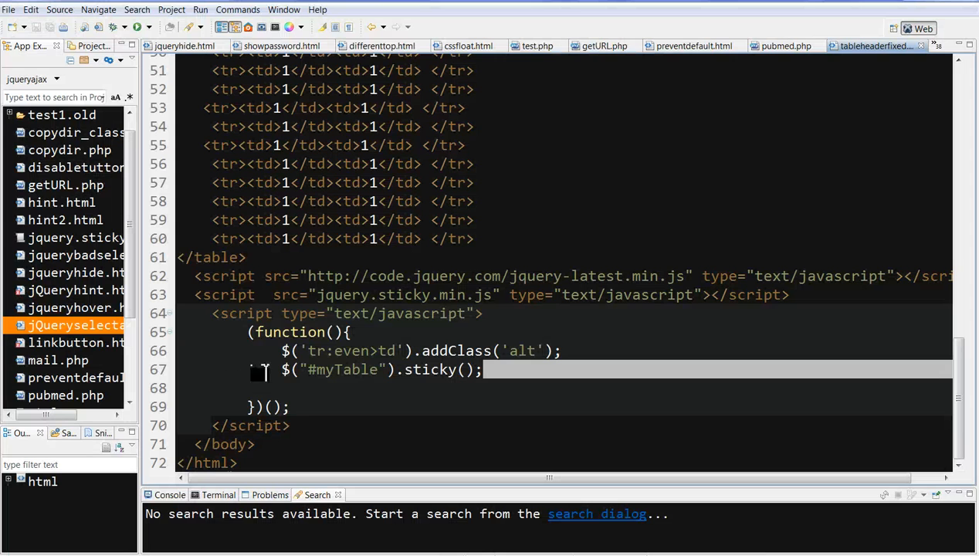
double_click(417, 351)
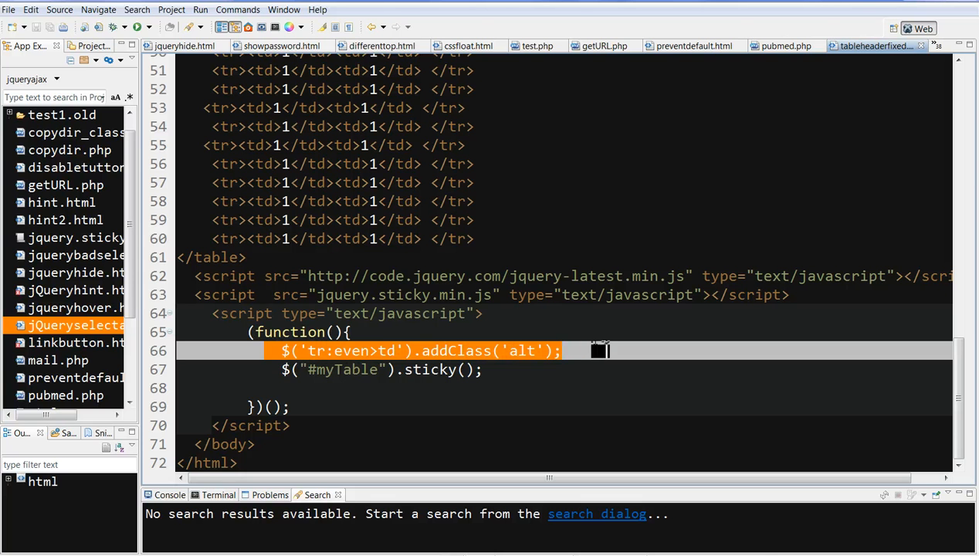
mouse_move(275, 376)
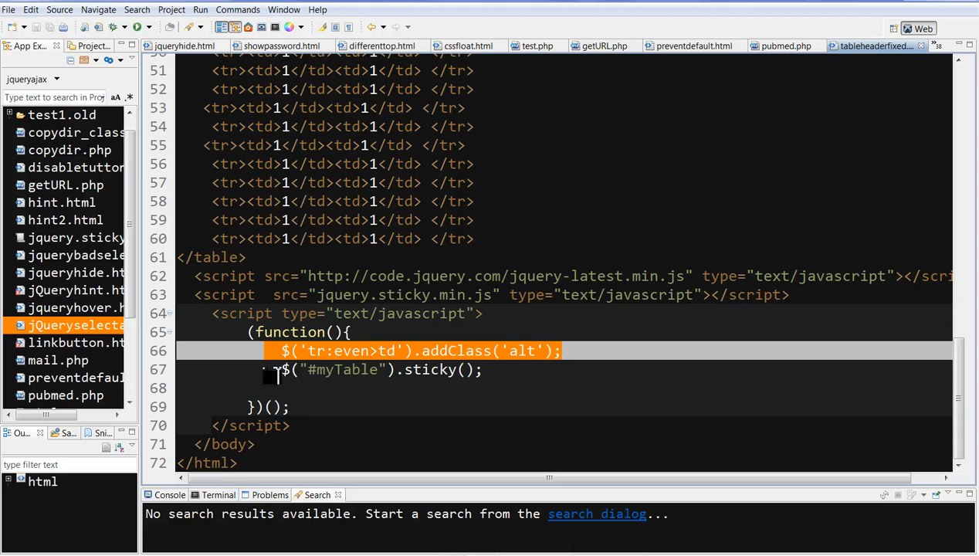